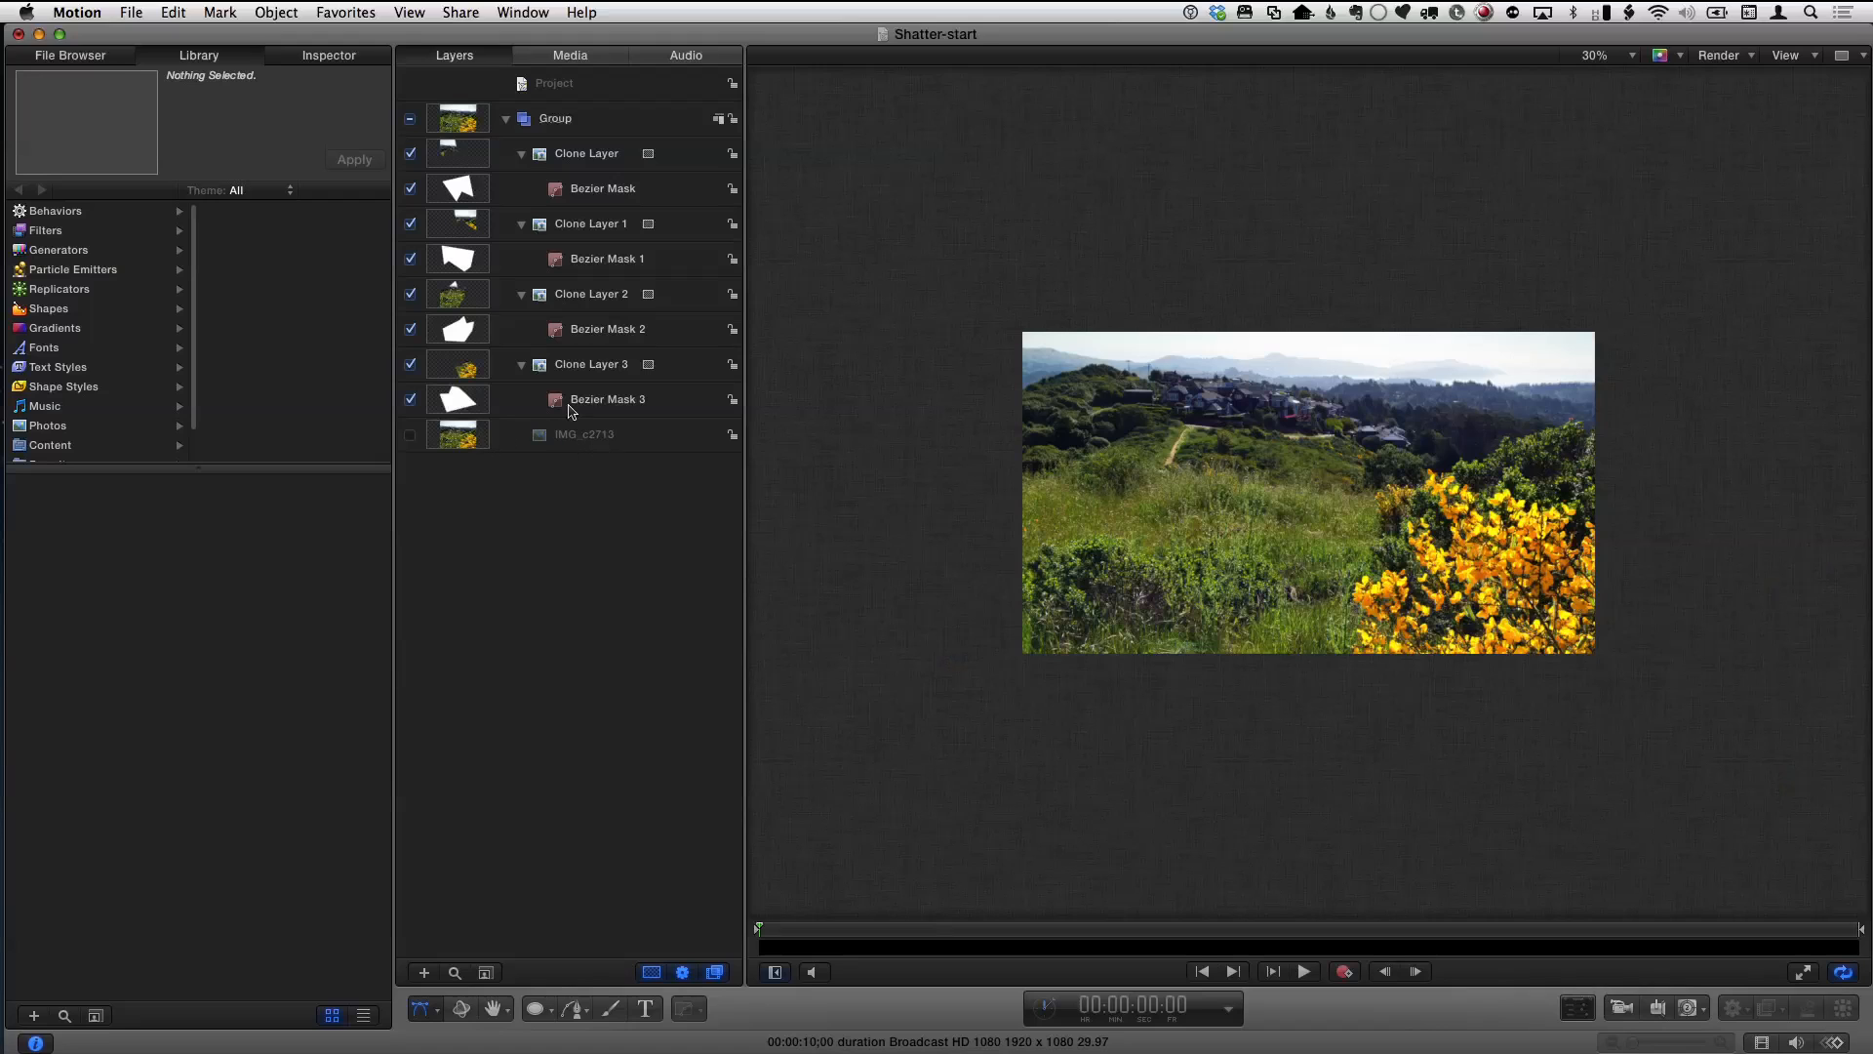
- Move the top Clone Layer shard up and left so a gap opens in the photo
click(588, 152)
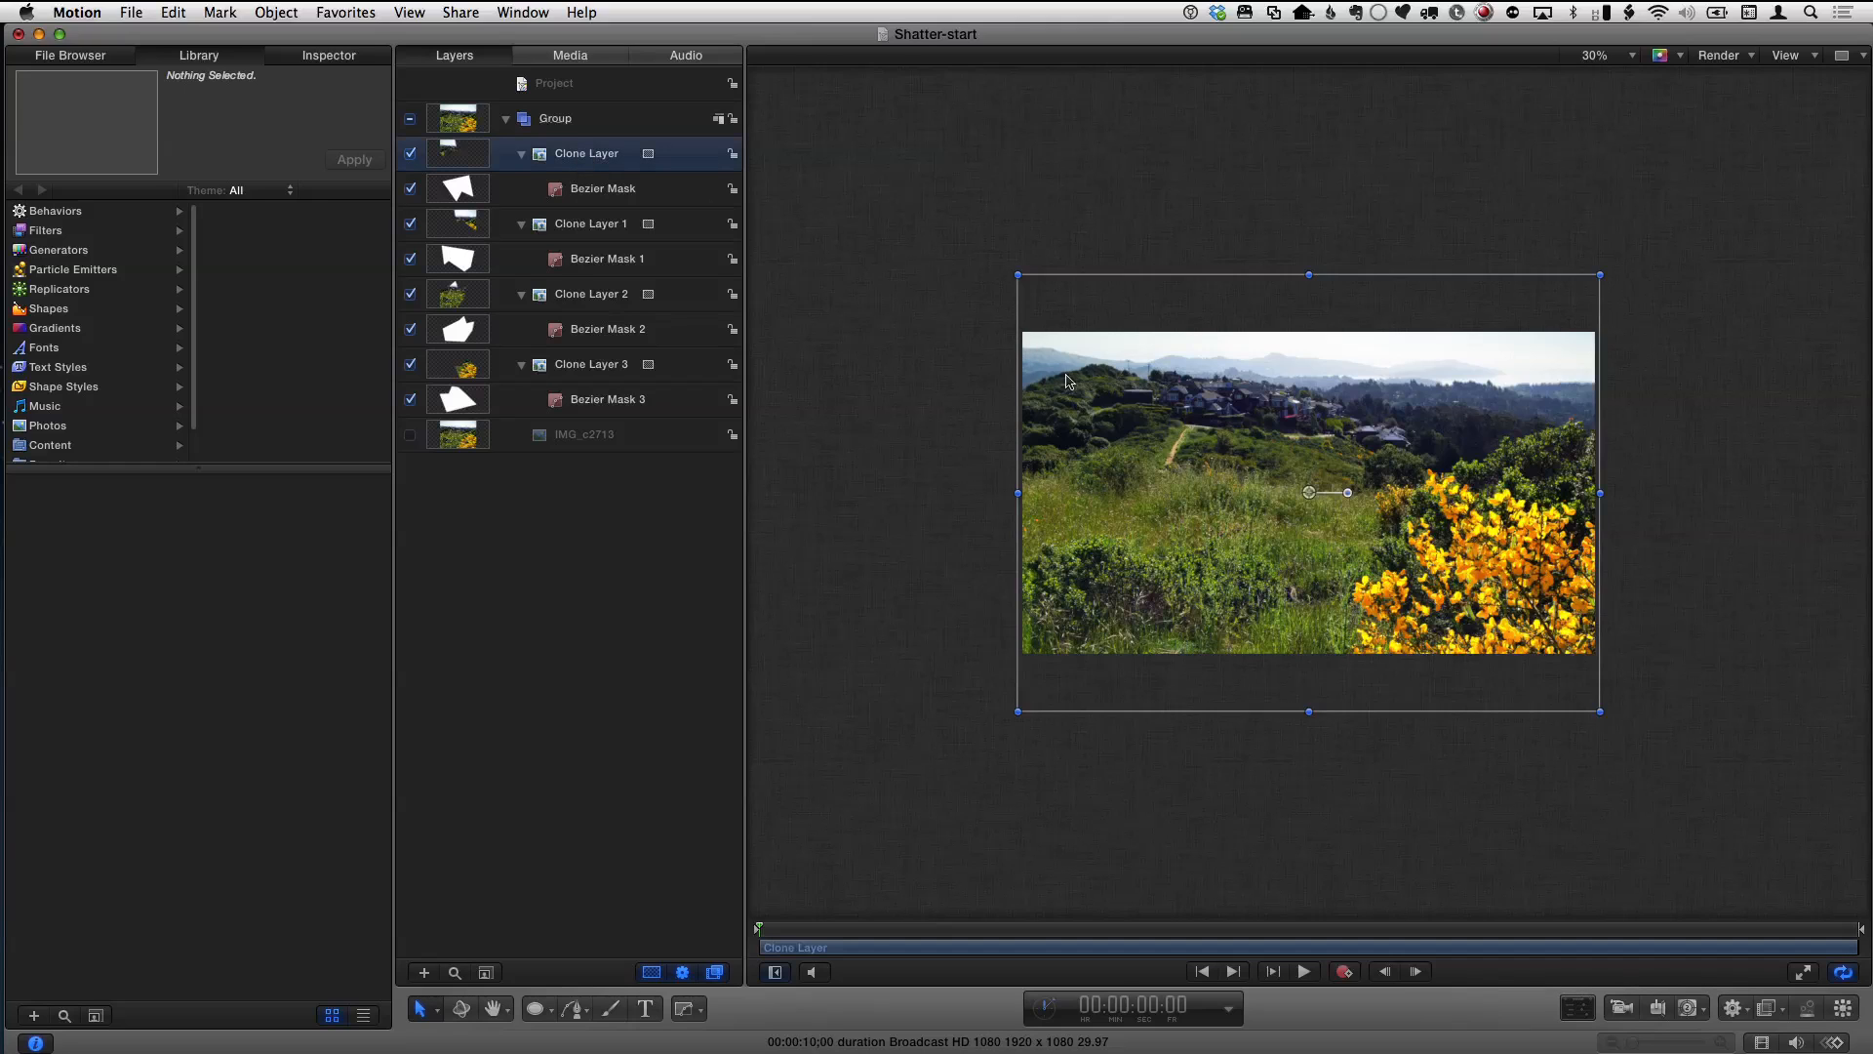
drag(1308, 491, 1323, 375)
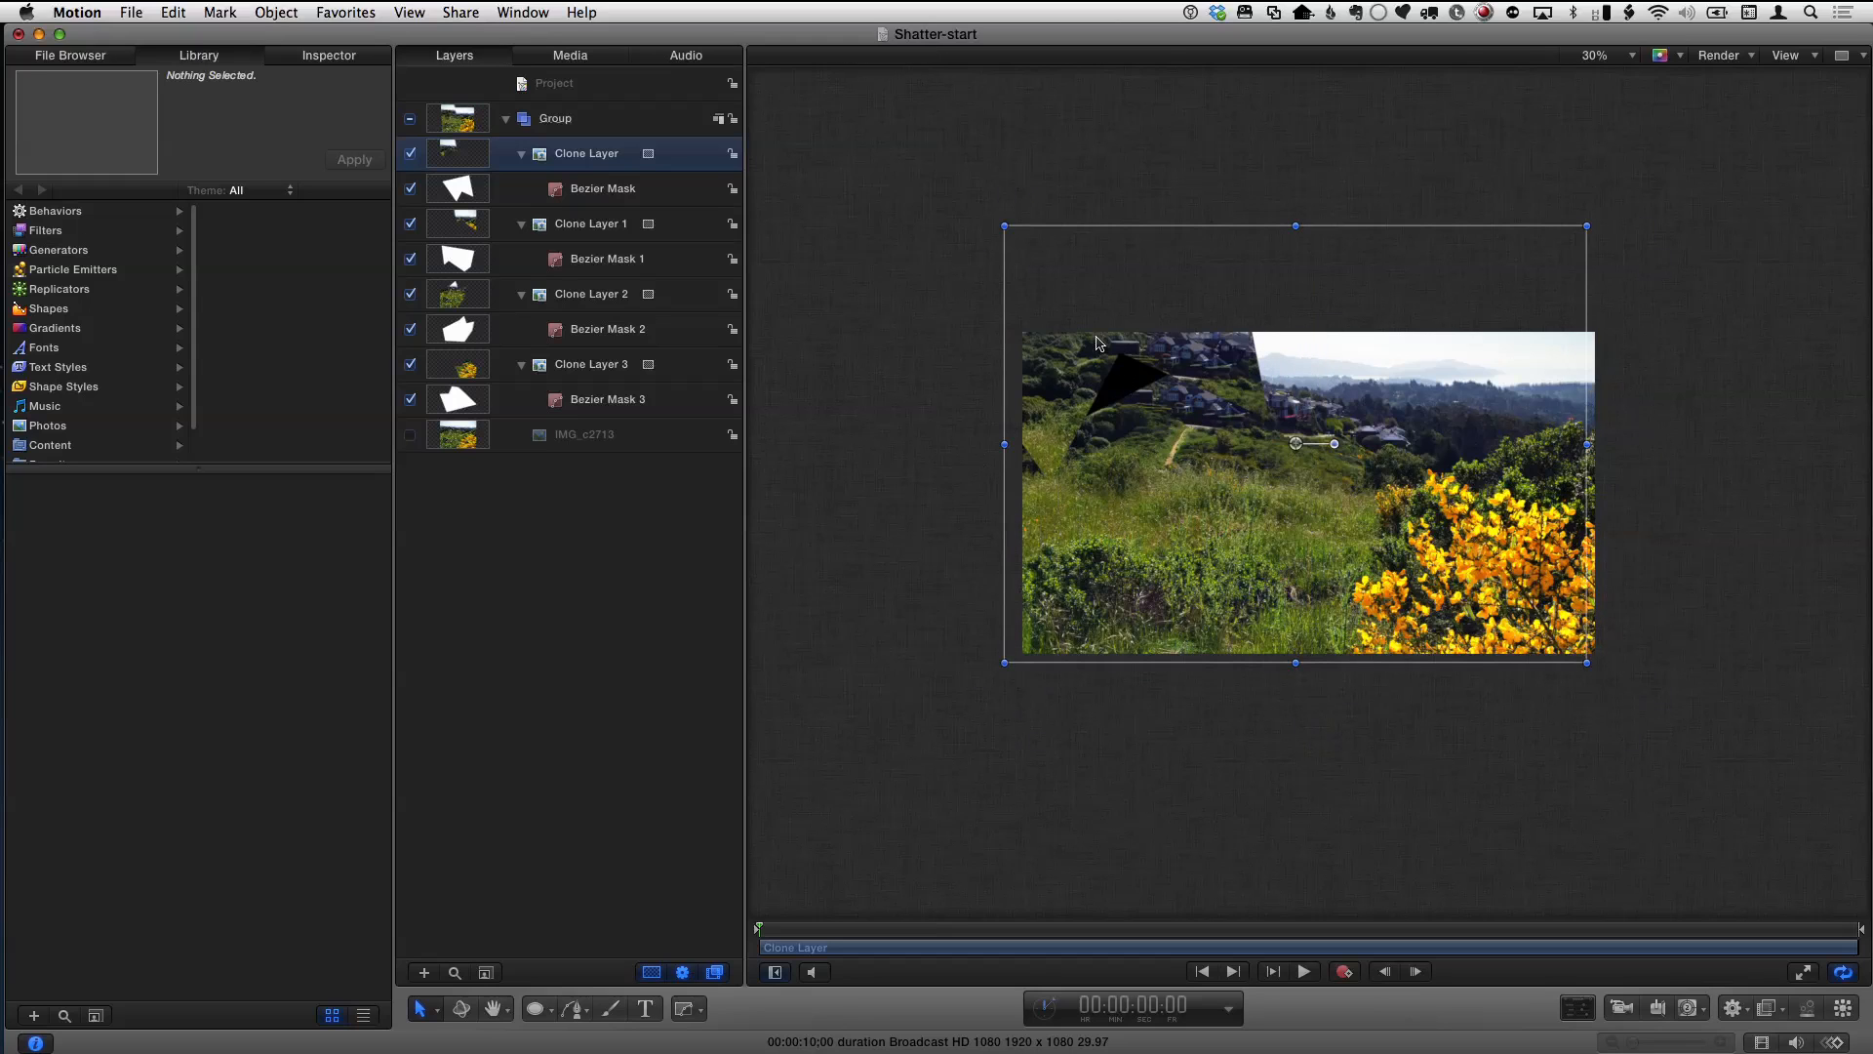
- Undo the shard move so the photo appears whole again
click(1594, 54)
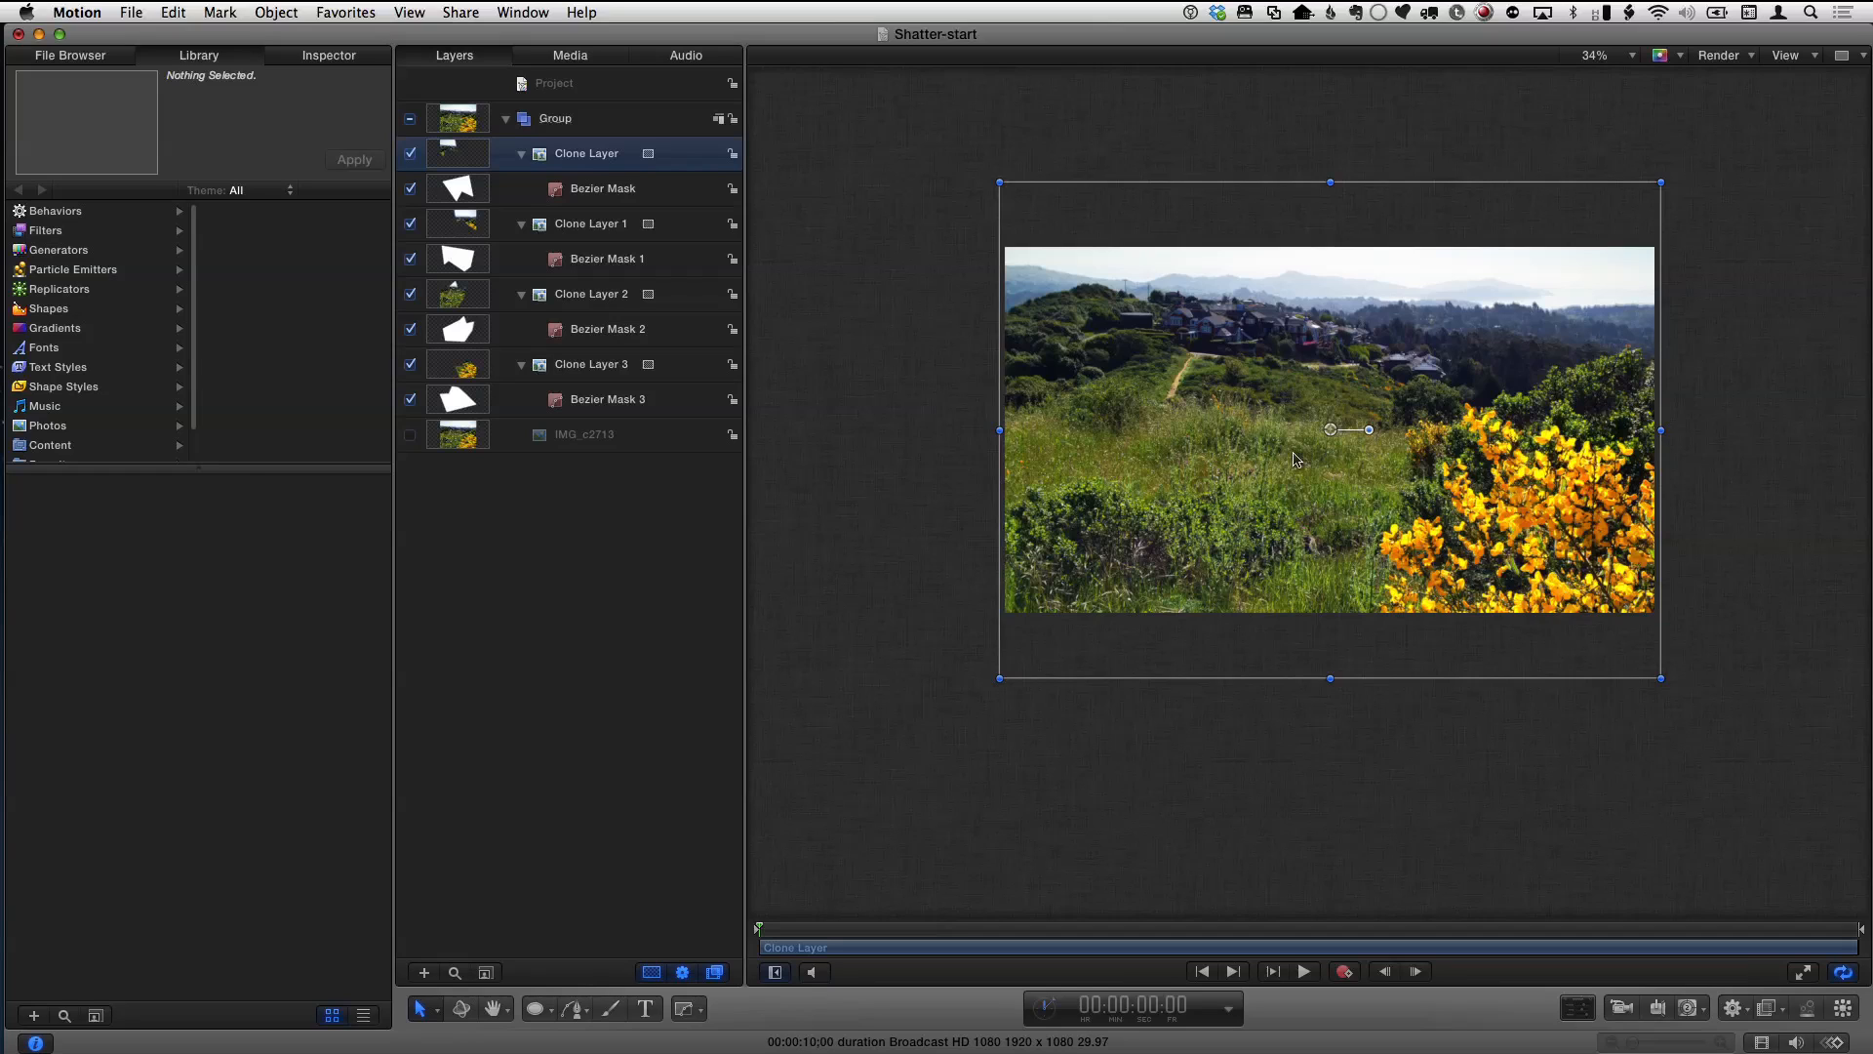
mouse_move(945, 936)
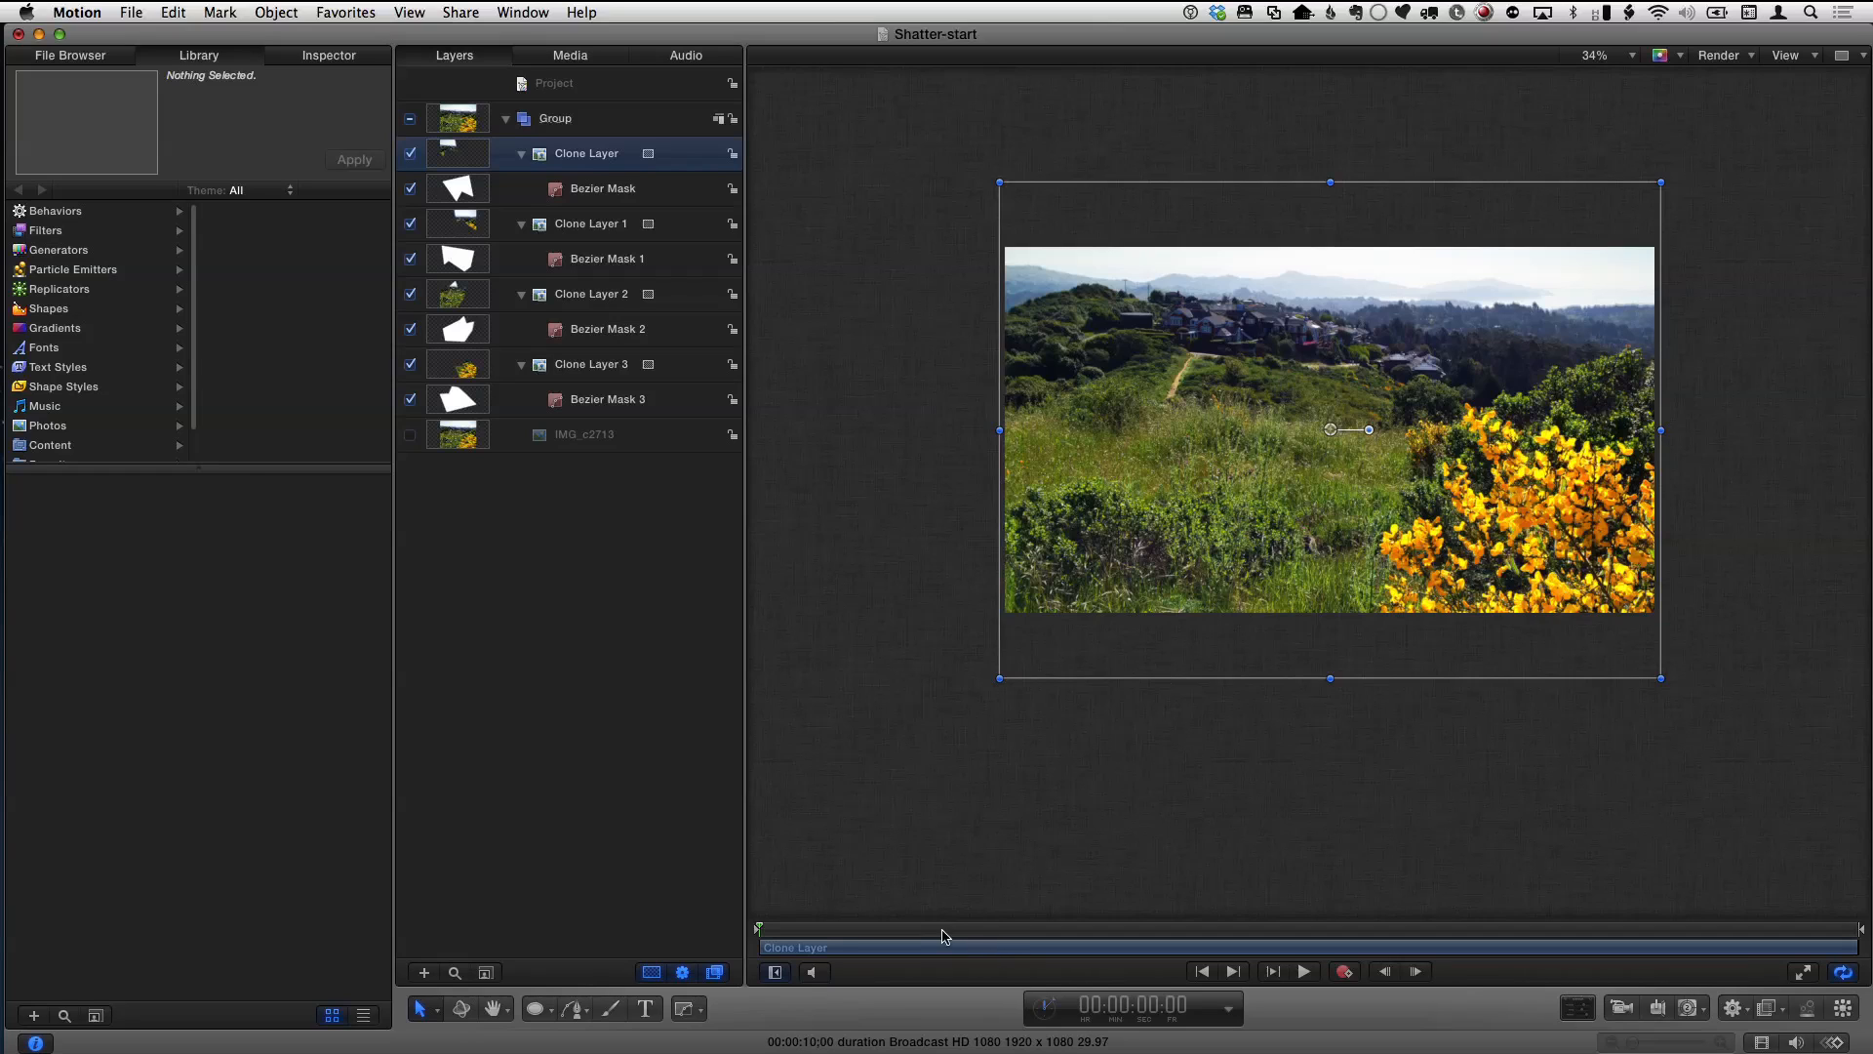